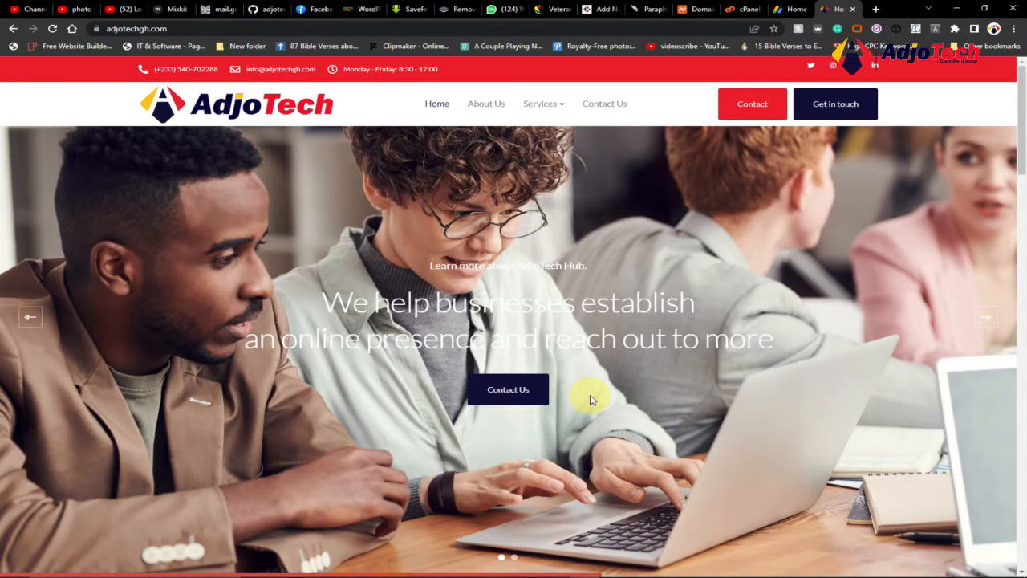
pyautogui.moveTo(725, 311)
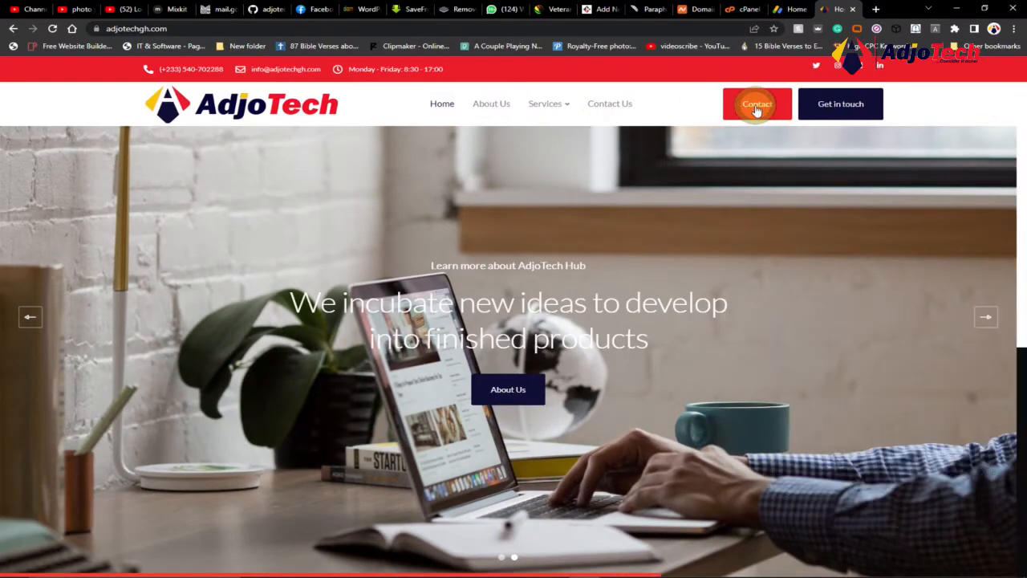
# - View and dismiss the company website's contact details popup and Get in touch panel
pyautogui.click(756, 103)
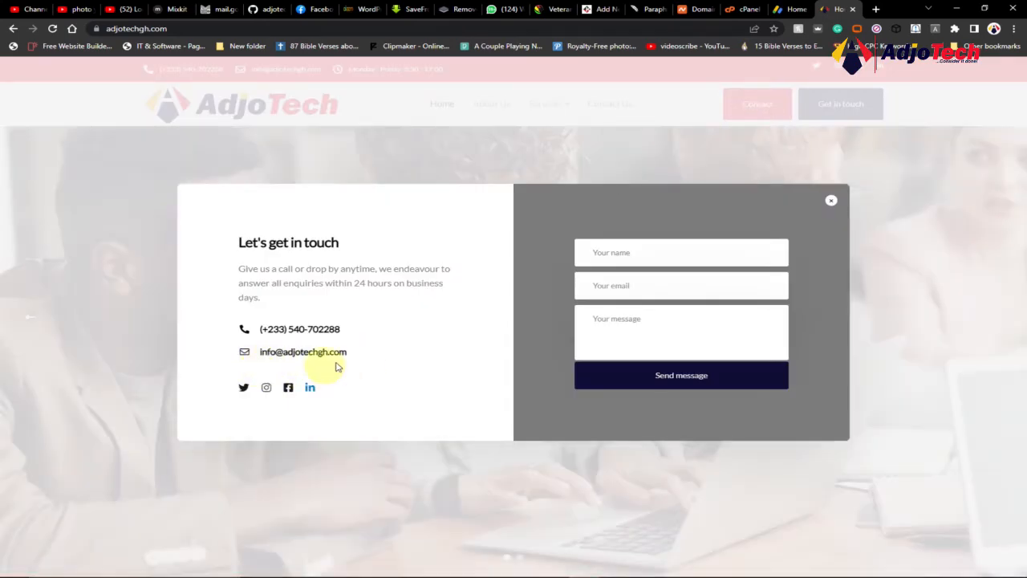
pyautogui.moveTo(283, 363)
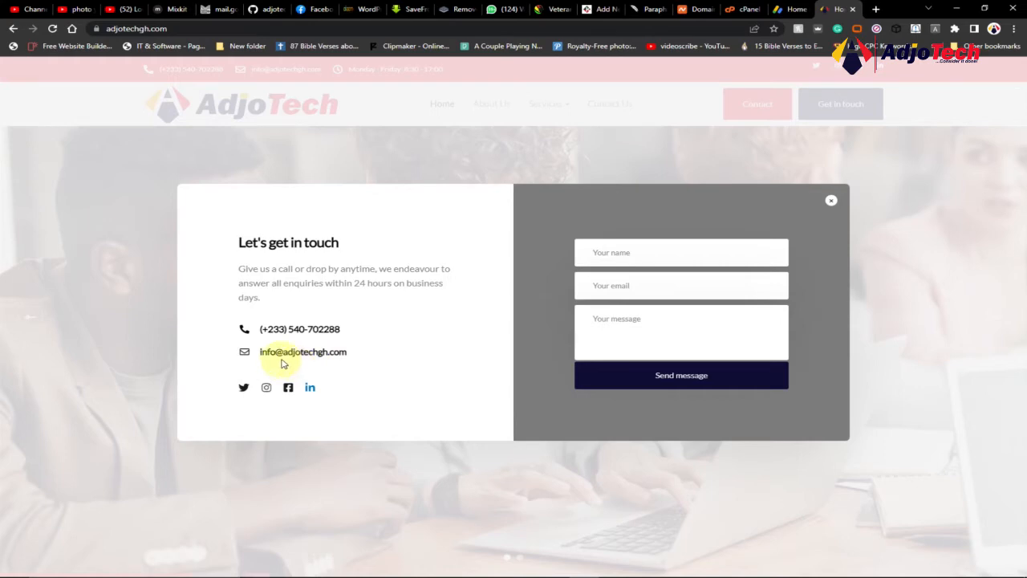
pyautogui.moveTo(350, 366)
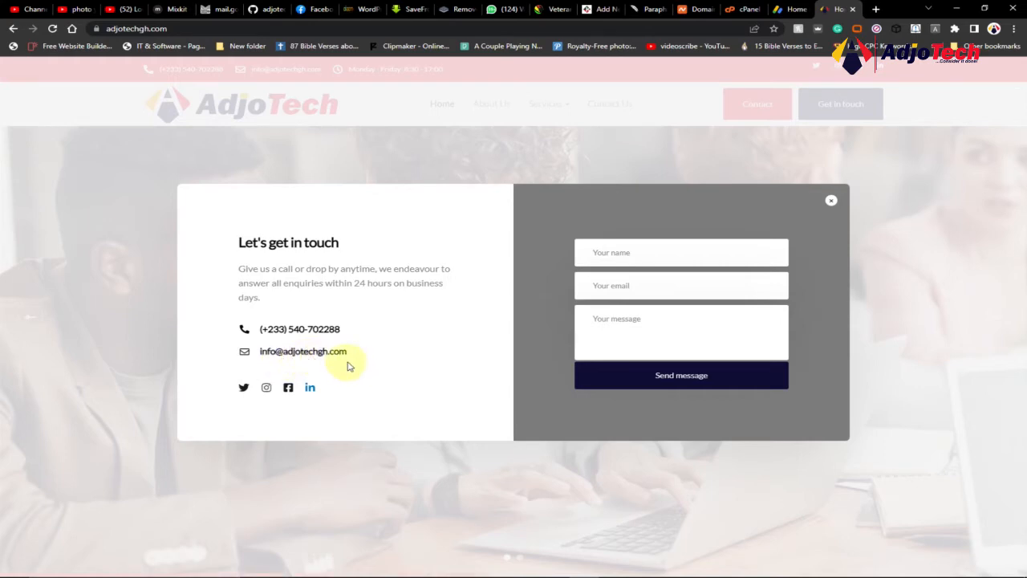
pyautogui.moveTo(308, 356)
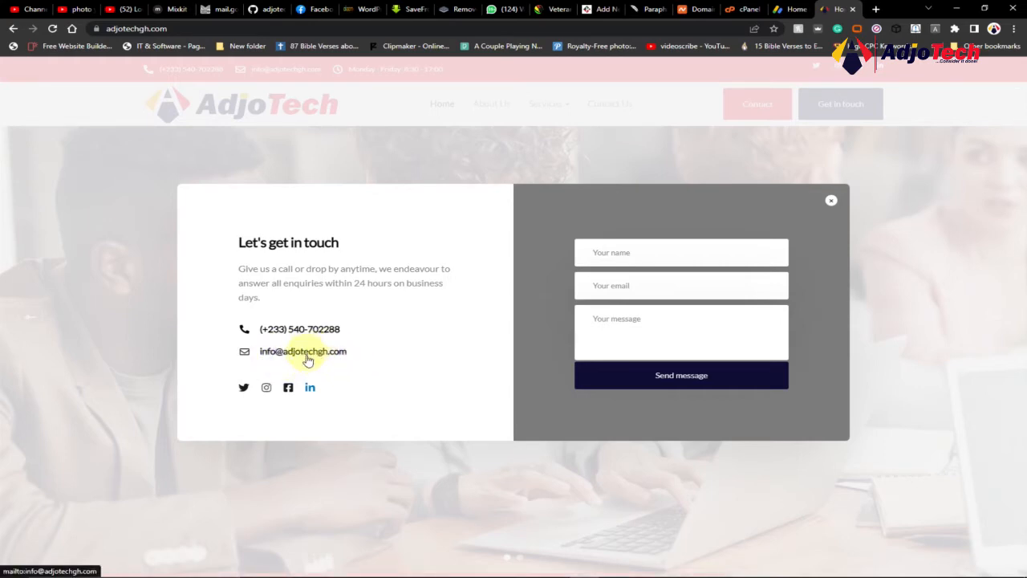
pyautogui.moveTo(817, 220)
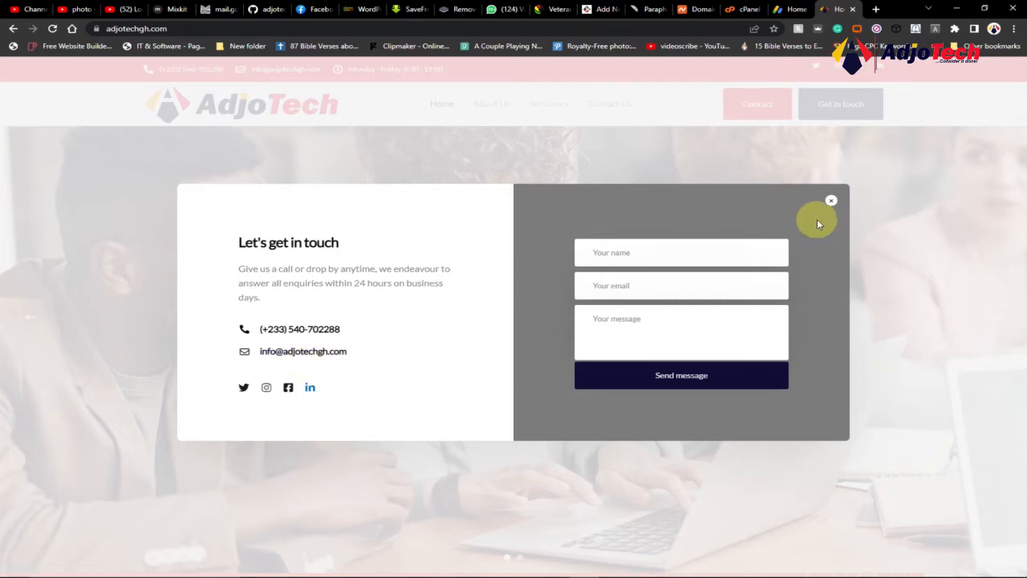
pyautogui.click(832, 199)
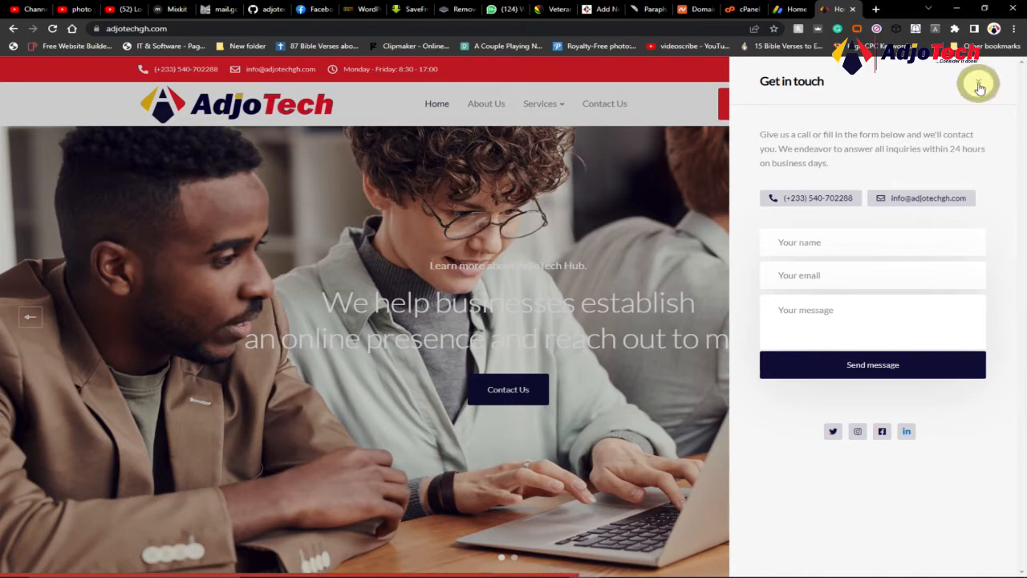
pyautogui.click(979, 84)
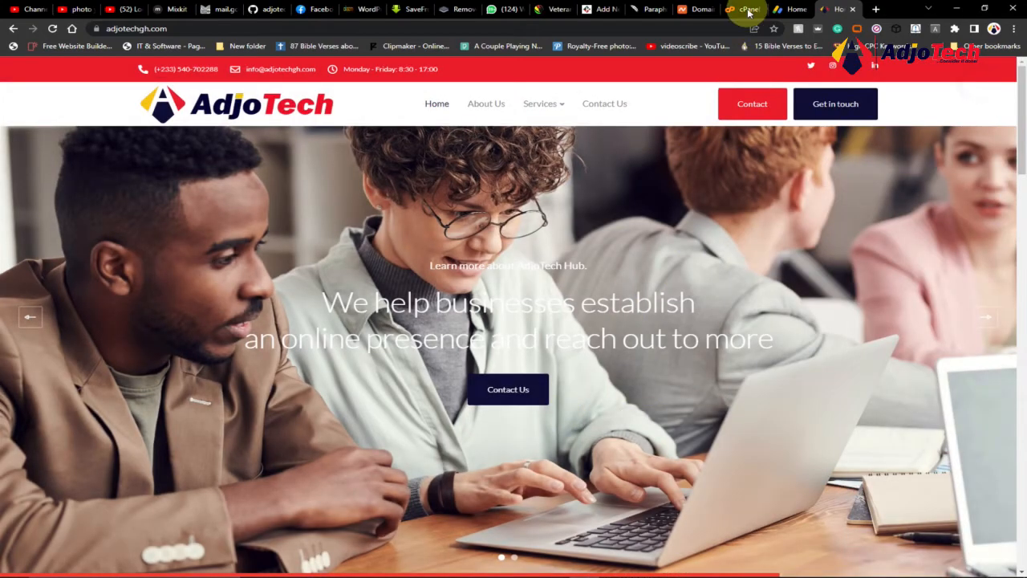
# - Bring up the cPanel home with the Email tools section (Email Accounts, Forwarders) in view
pyautogui.click(741, 10)
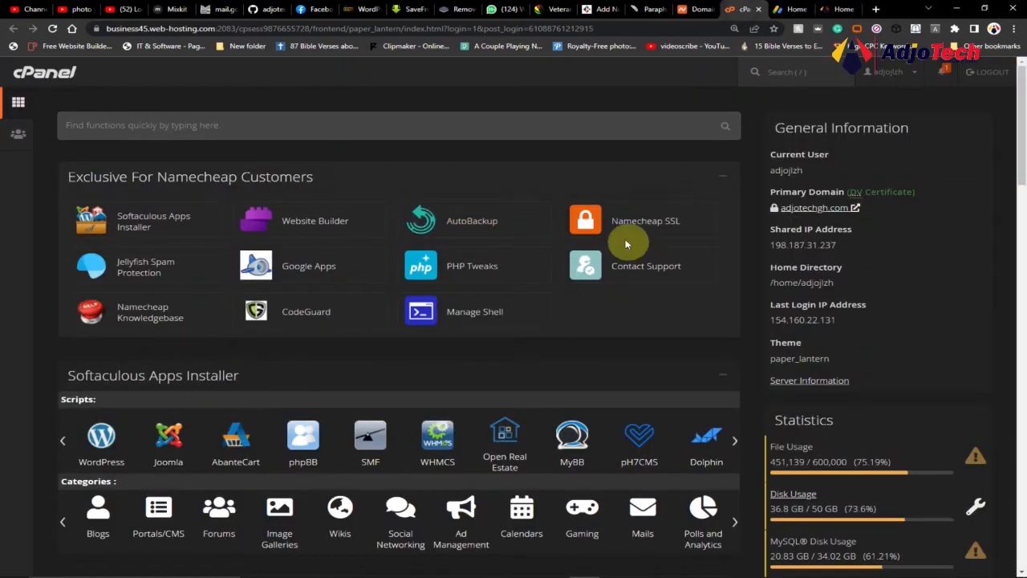
pyautogui.moveTo(648, 339)
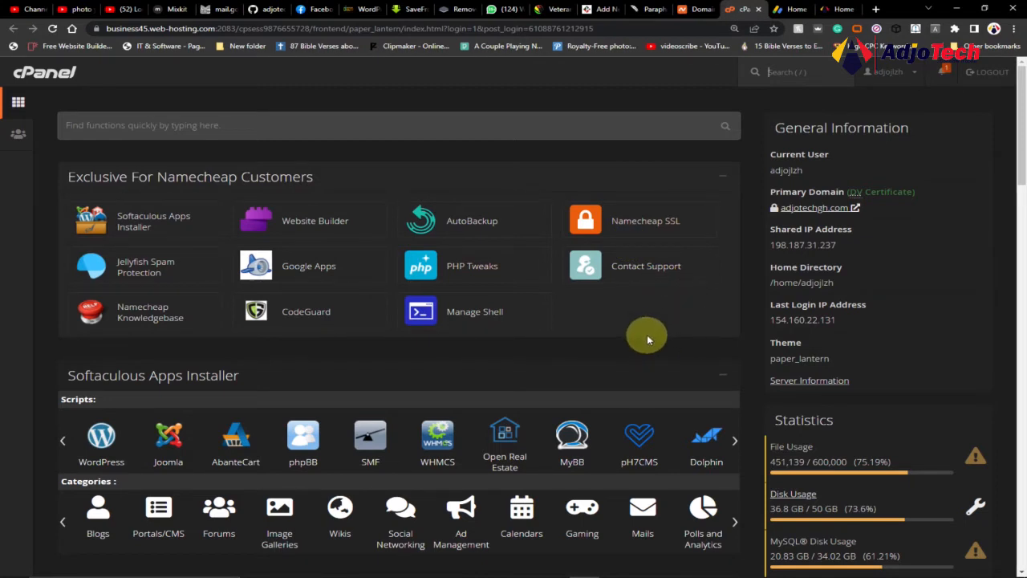
pyautogui.moveTo(255, 238)
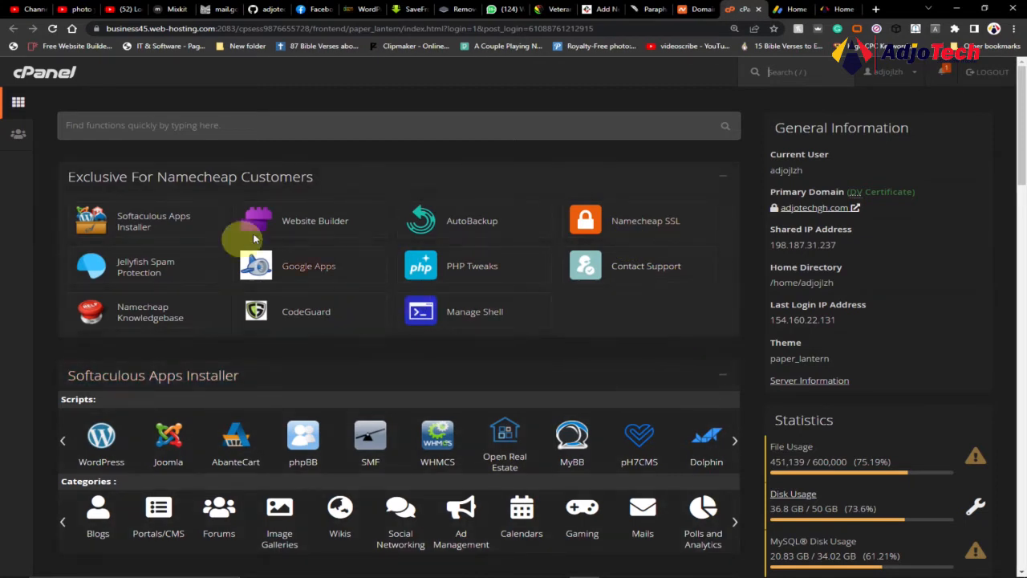
pyautogui.moveTo(580, 292)
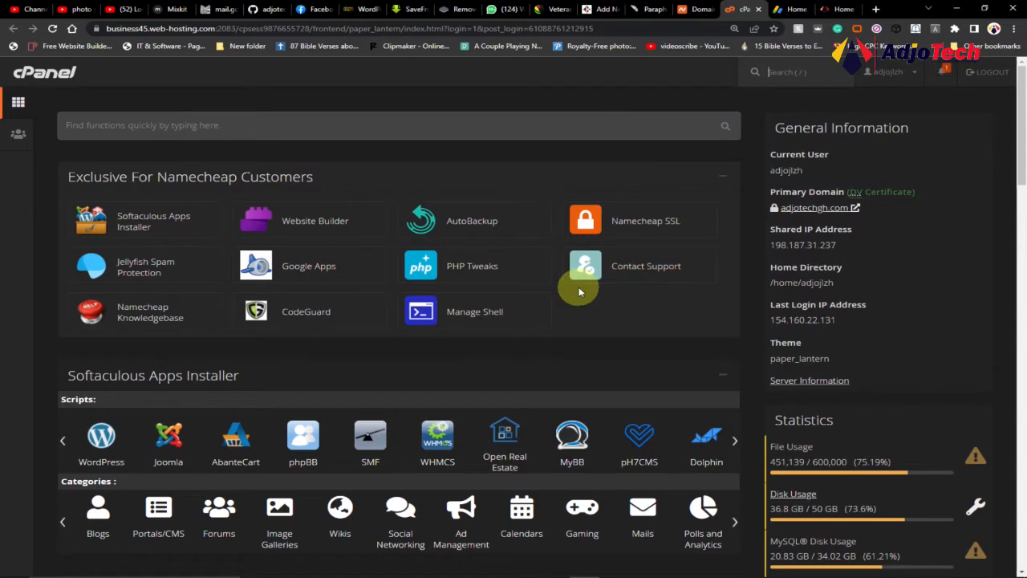
pyautogui.moveTo(631, 303)
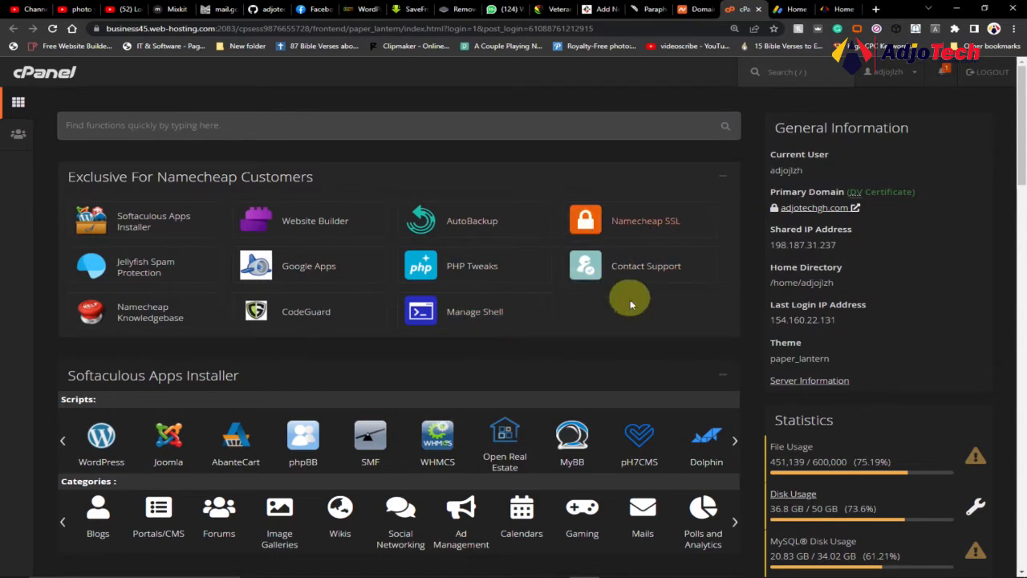
pyautogui.moveTo(618, 360)
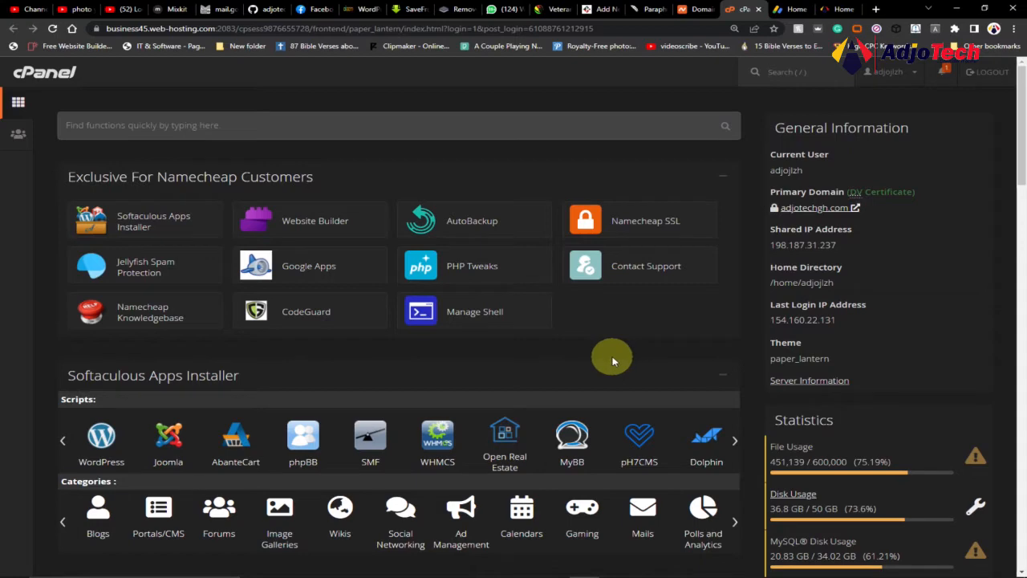
pyautogui.scroll(-3)
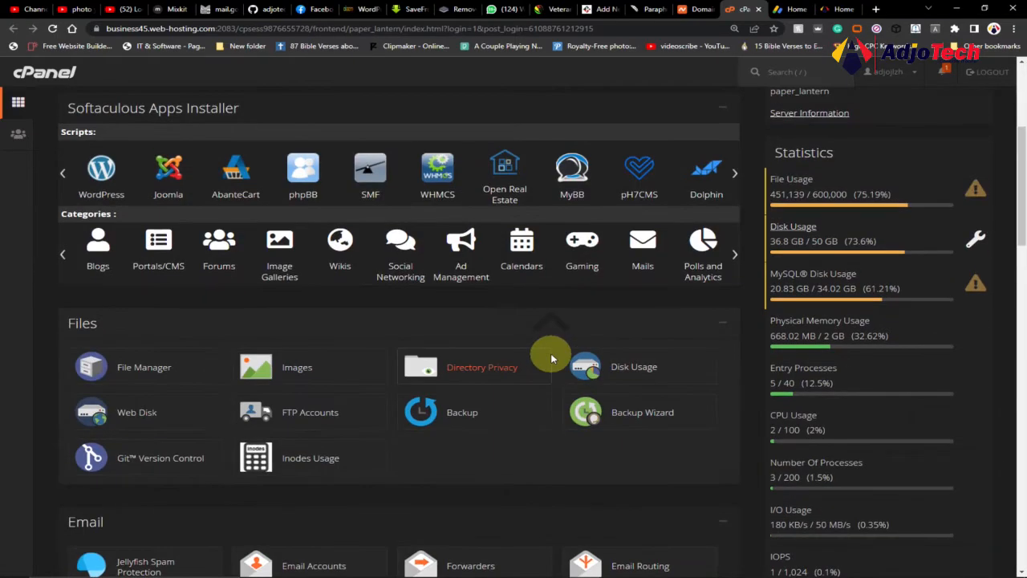
pyautogui.scroll(-3)
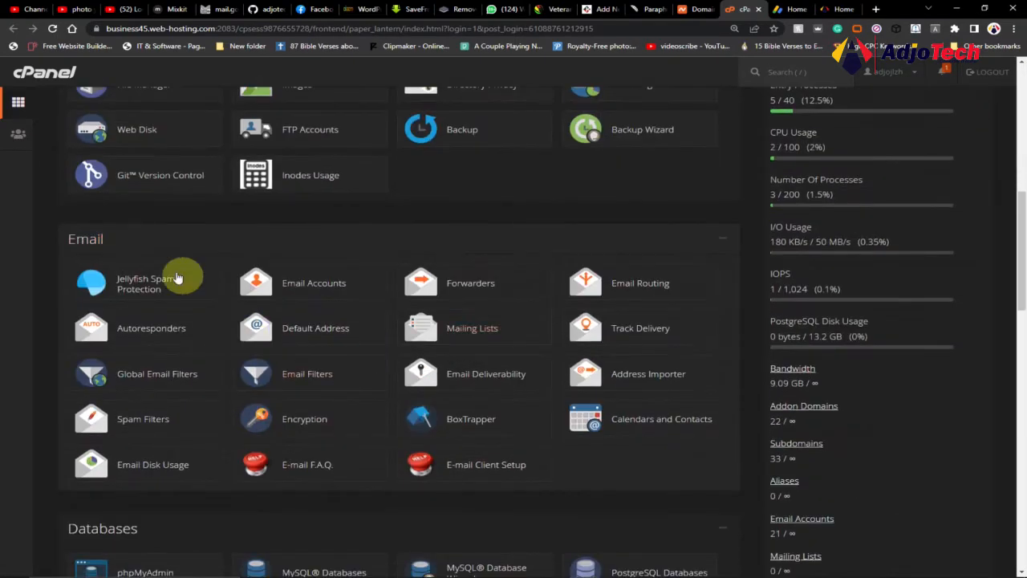
pyautogui.moveTo(584, 352)
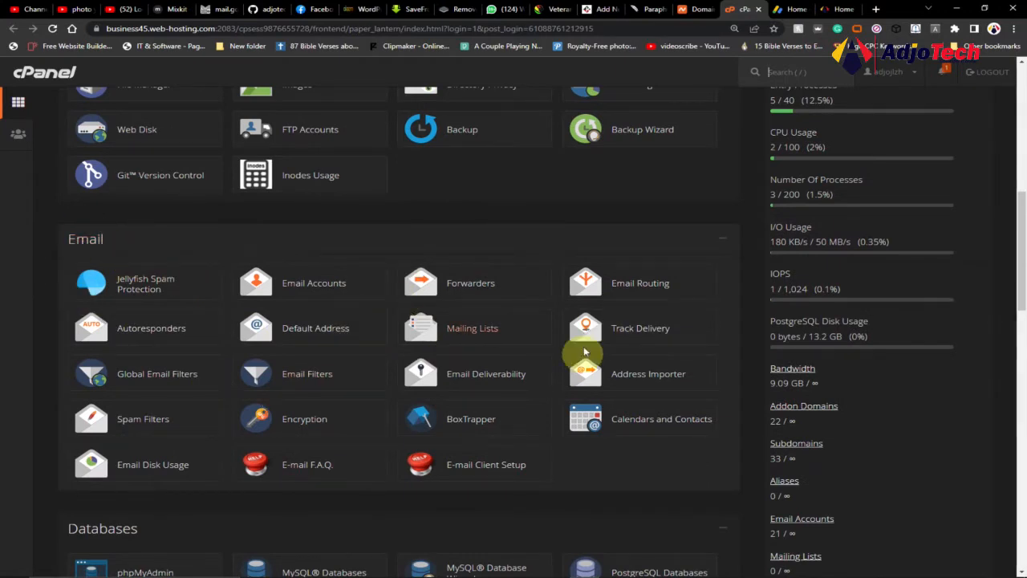
pyautogui.moveTo(286, 306)
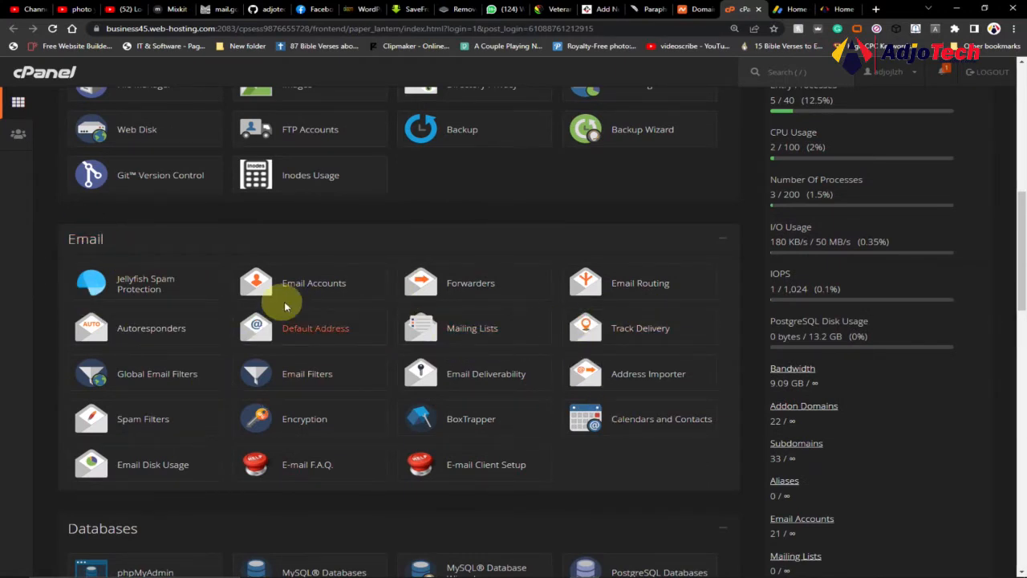
pyautogui.moveTo(474, 283)
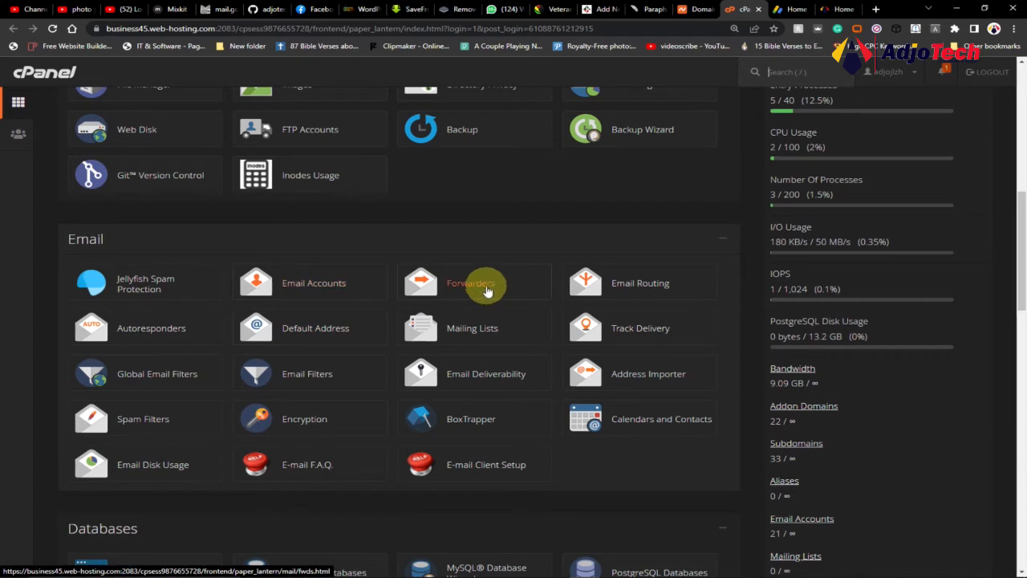
pyautogui.moveTo(409, 303)
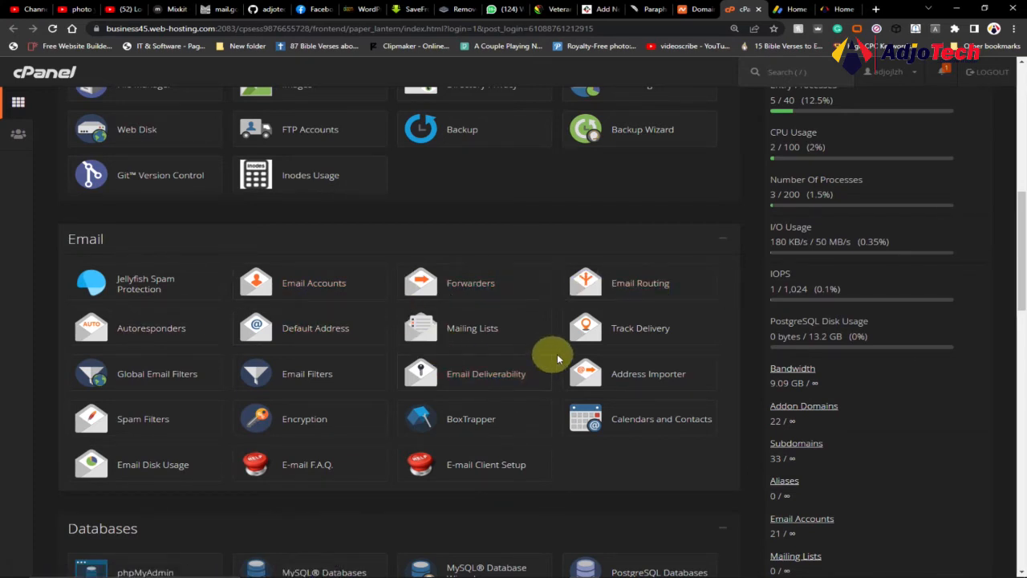
pyautogui.moveTo(658, 482)
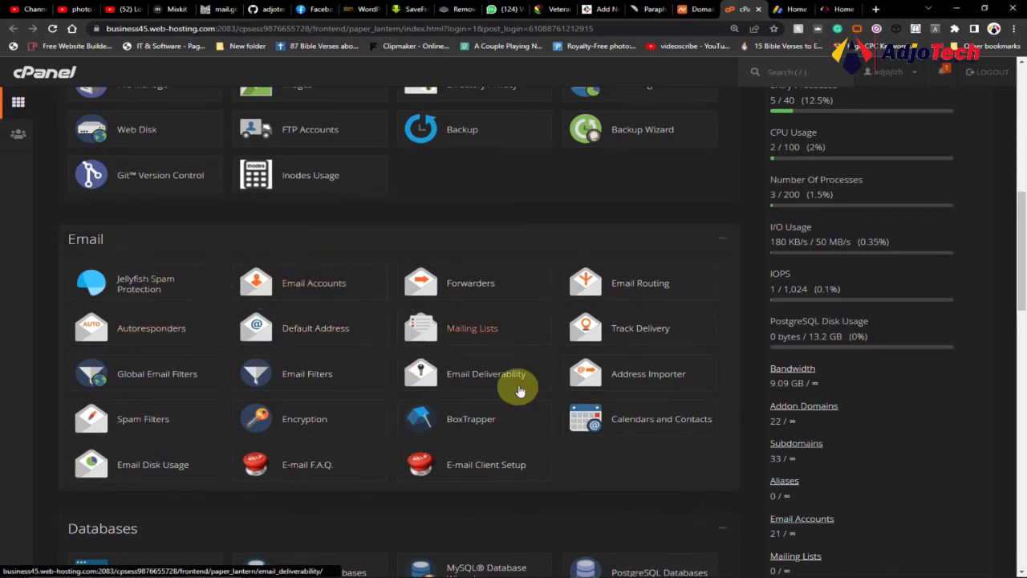
pyautogui.moveTo(308, 287)
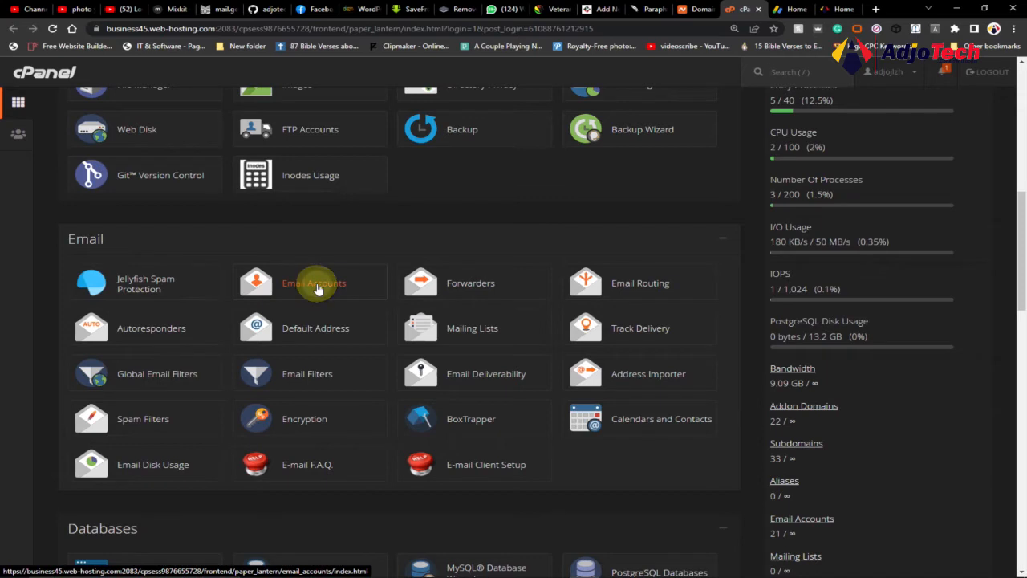
# - Go to Email Accounts (21 used) and start creating a new email account
pyautogui.click(313, 283)
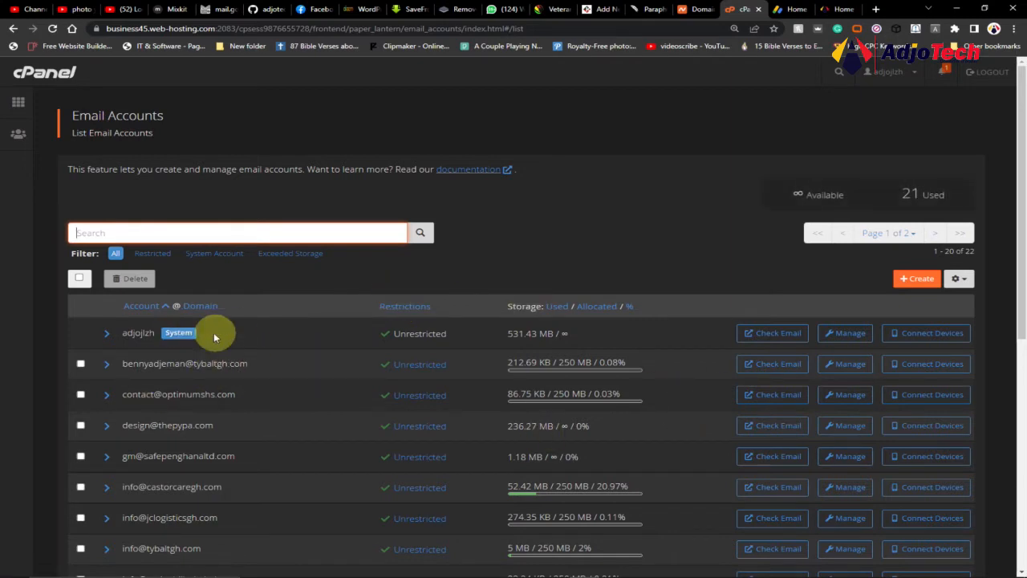
pyautogui.moveTo(713, 359)
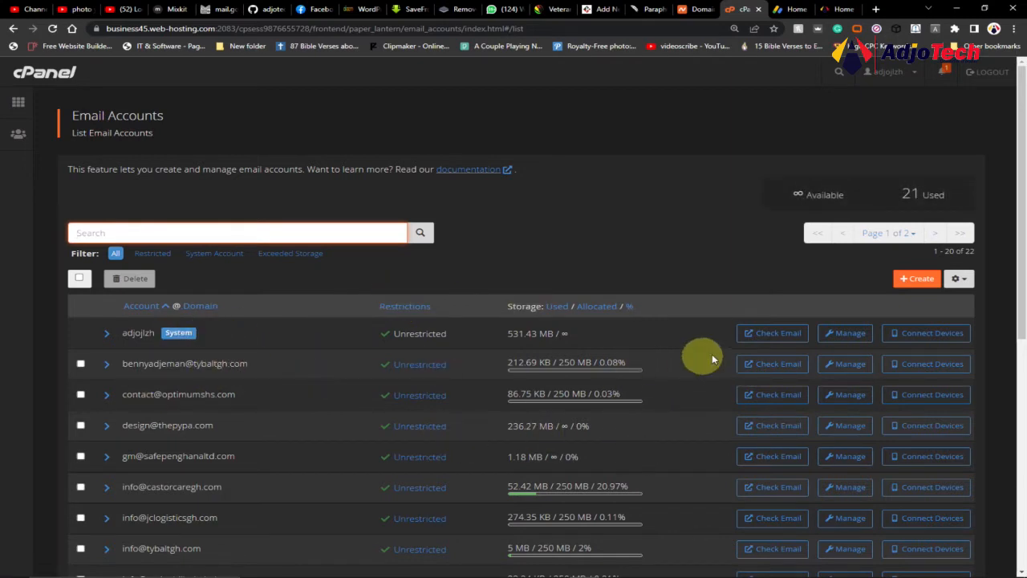
pyautogui.moveTo(151, 446)
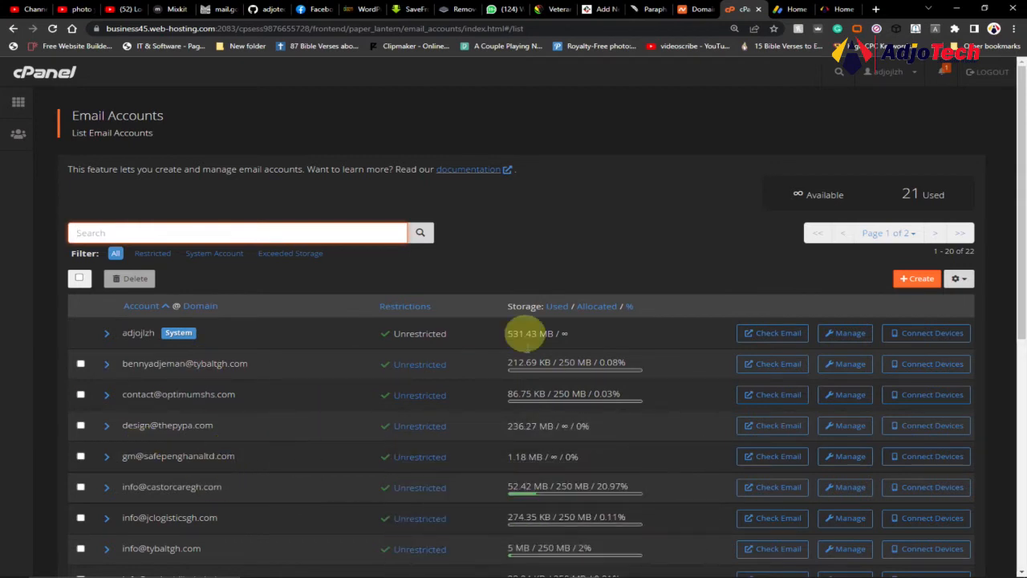
pyautogui.moveTo(912, 286)
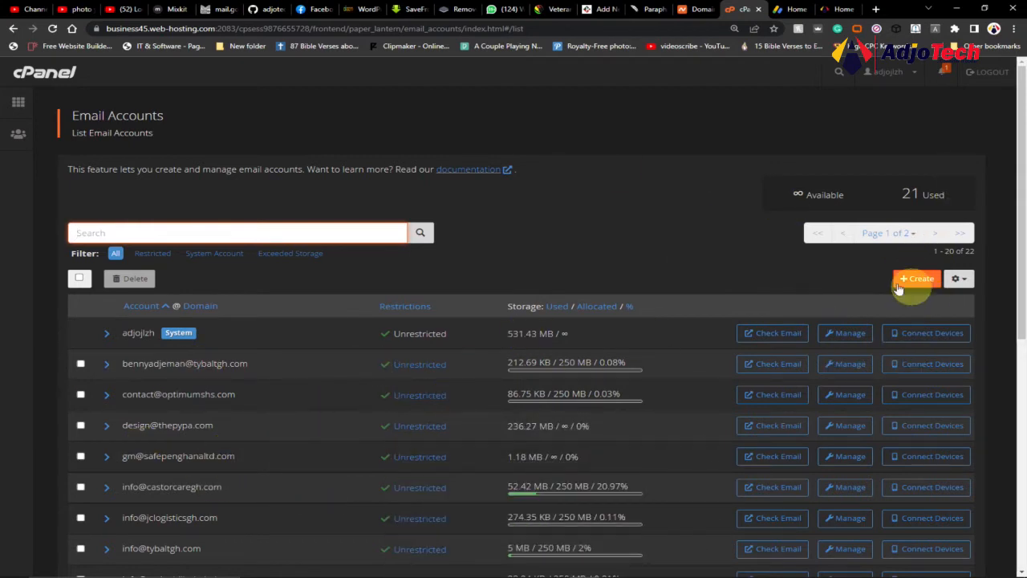
pyautogui.click(918, 279)
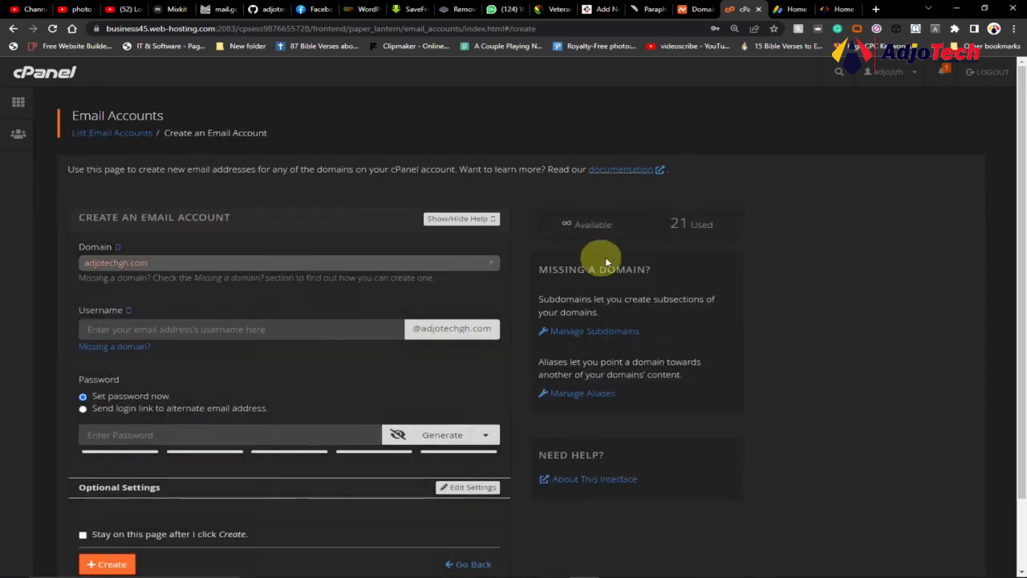
pyautogui.moveTo(249, 270)
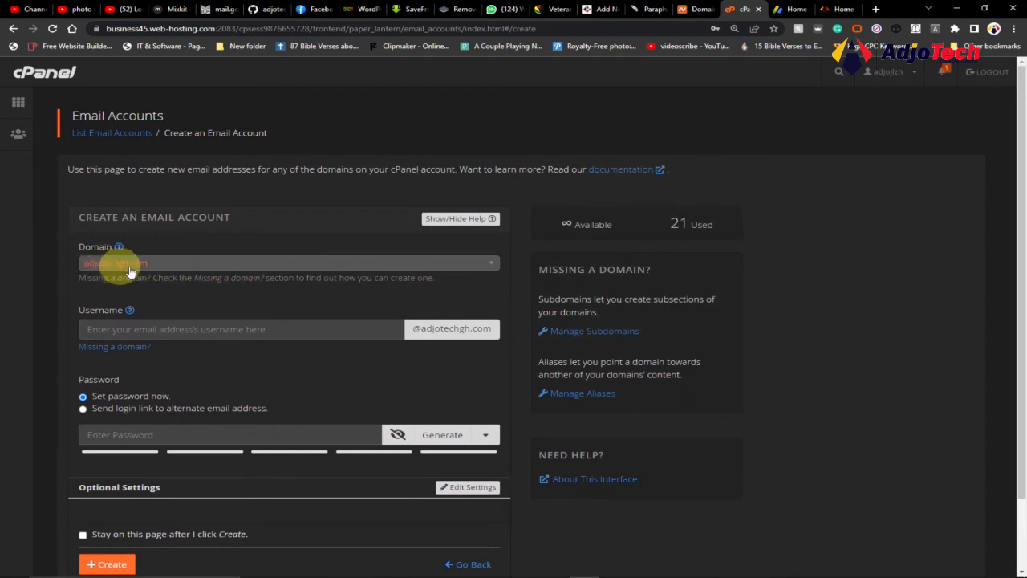
# - Enter username 'contact' on the chosen domain, trying another domain and reverting to the original
pyautogui.click(289, 263)
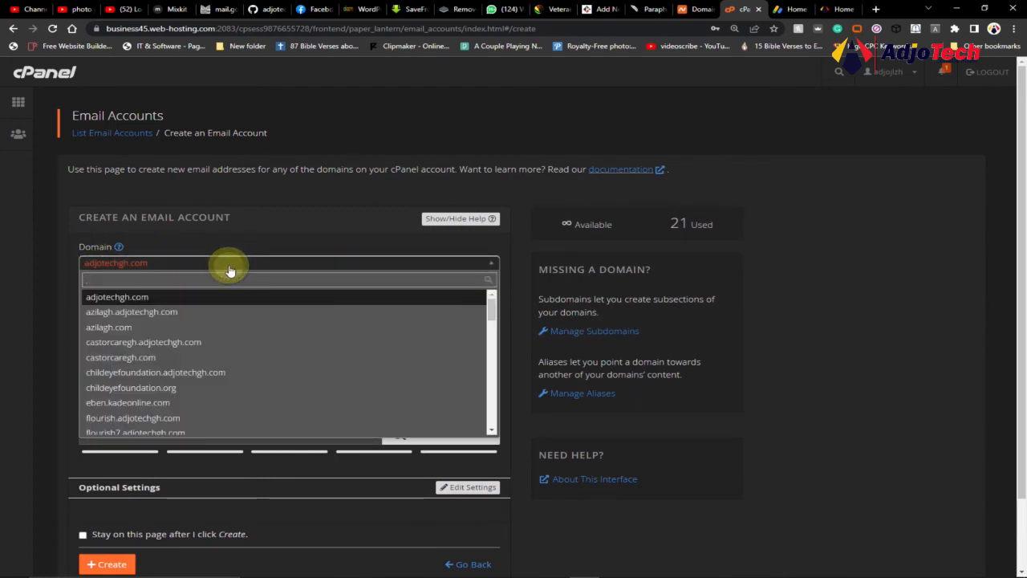
pyautogui.click(117, 295)
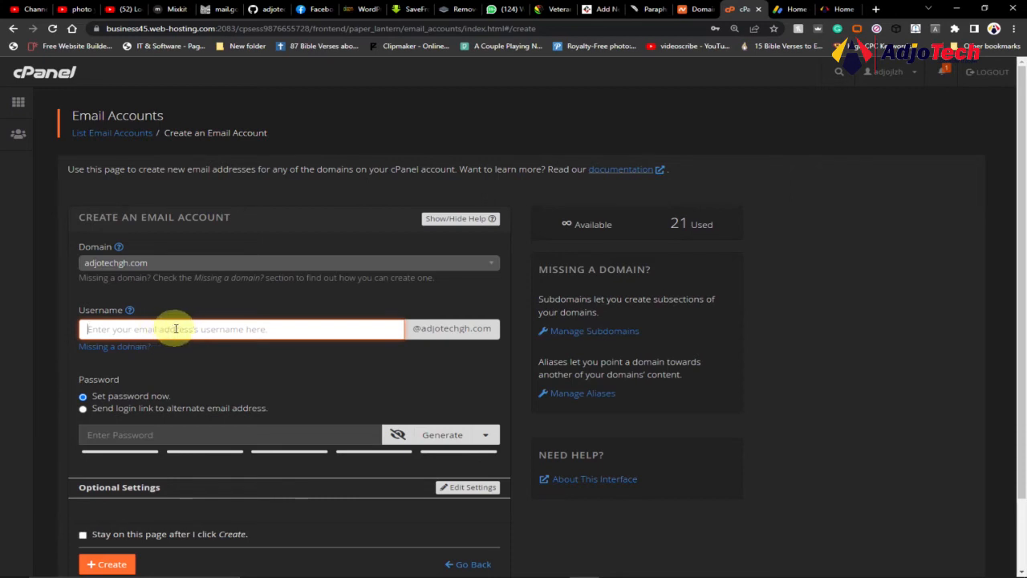
pyautogui.moveTo(110, 293)
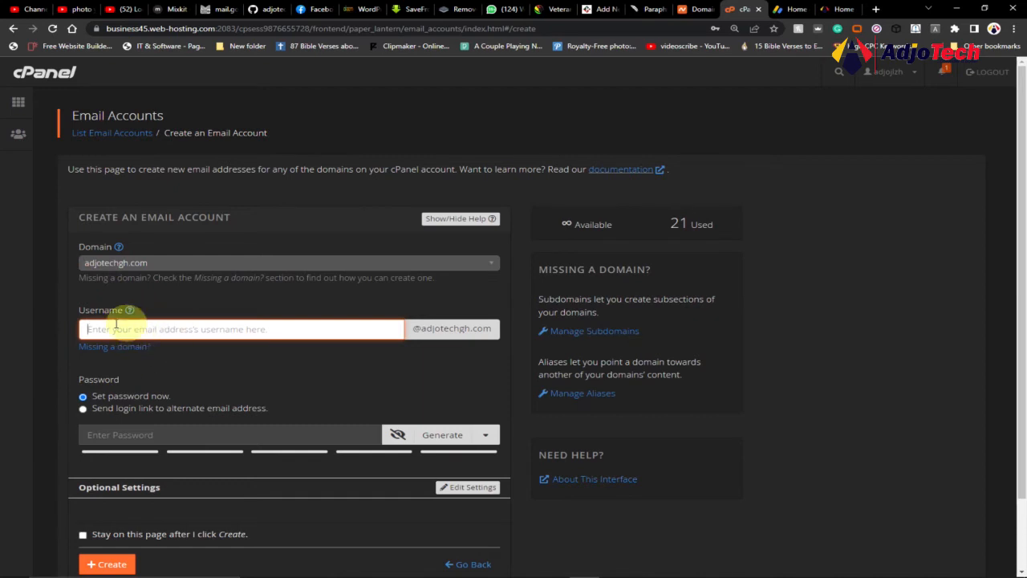
pyautogui.moveTo(305, 328)
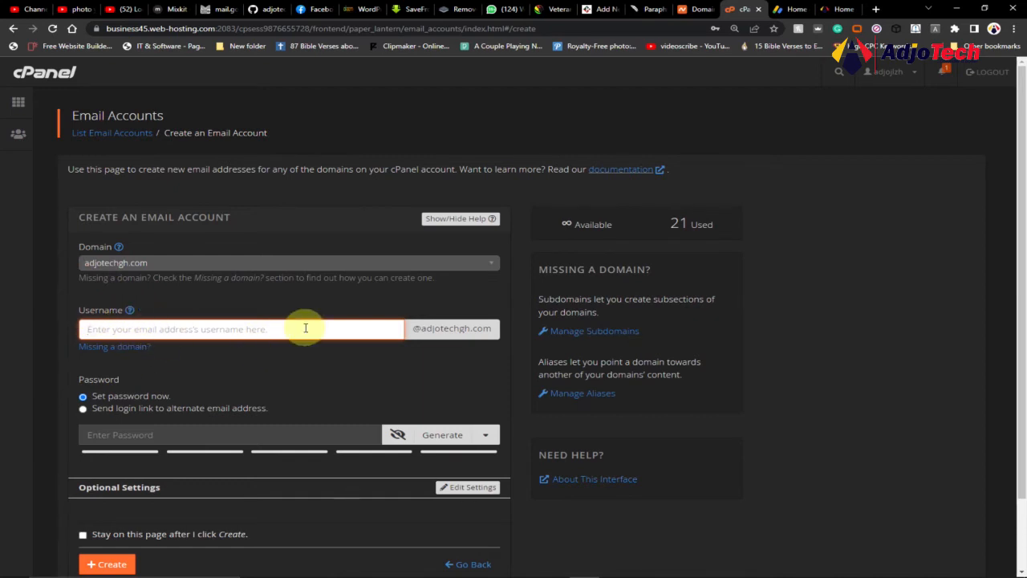
pyautogui.write('contact')
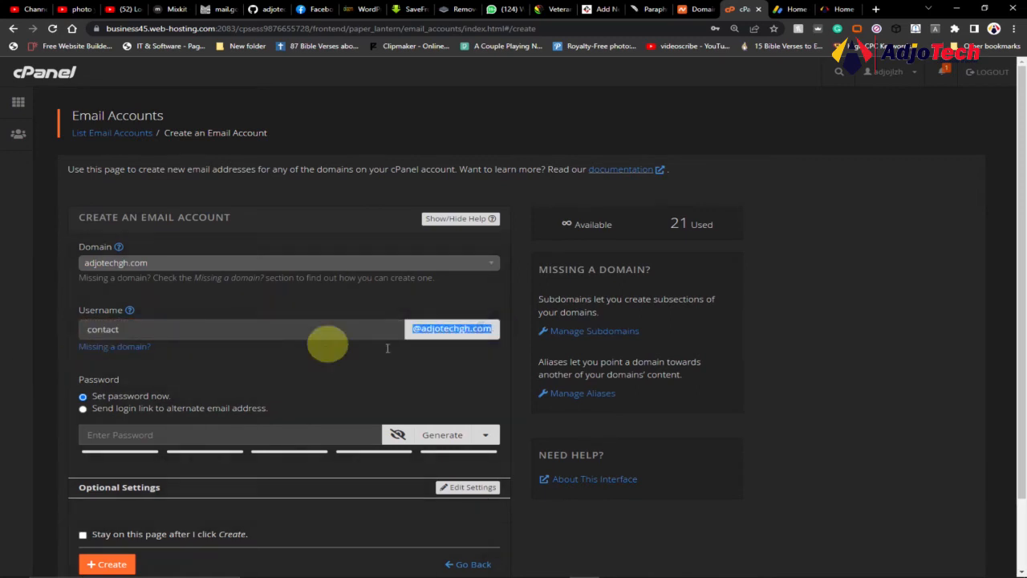
pyautogui.moveTo(514, 337)
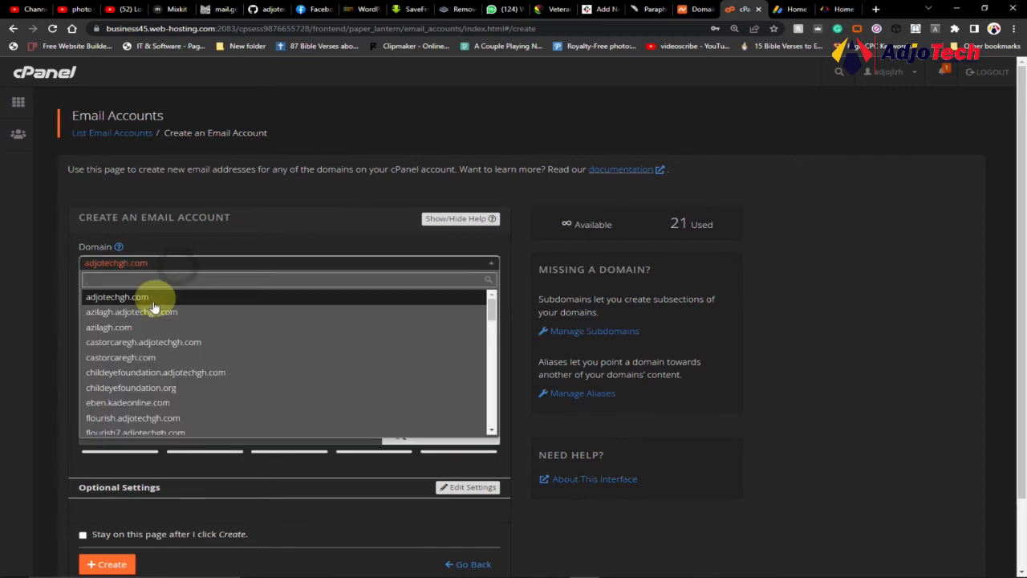
pyautogui.click(109, 327)
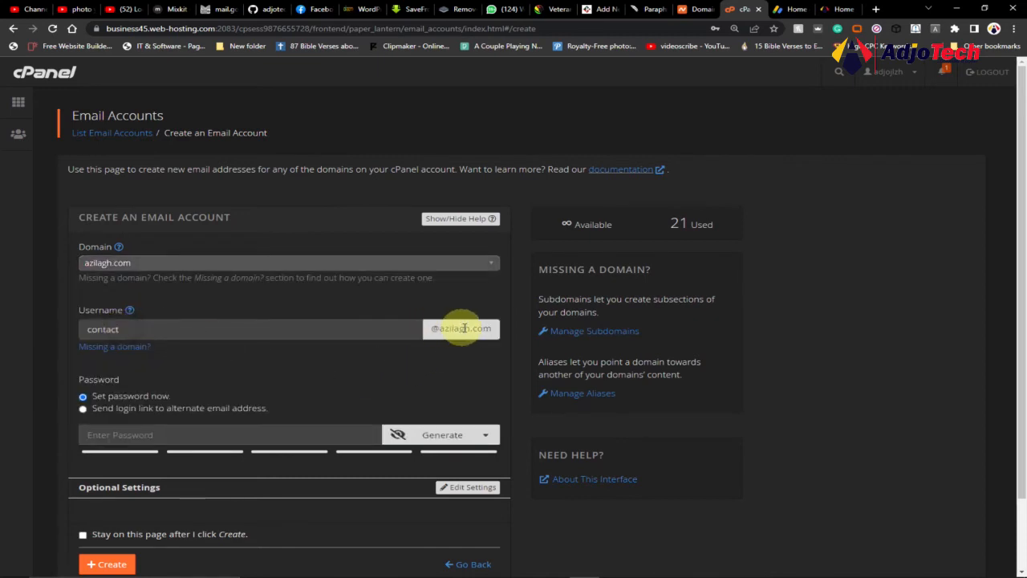
pyautogui.moveTo(132, 329)
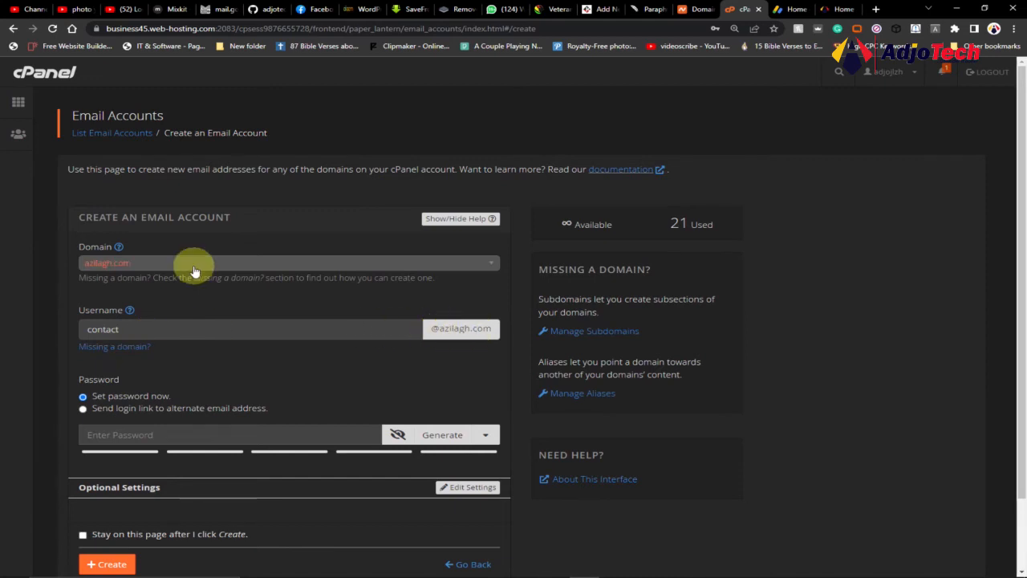
pyautogui.click(289, 263)
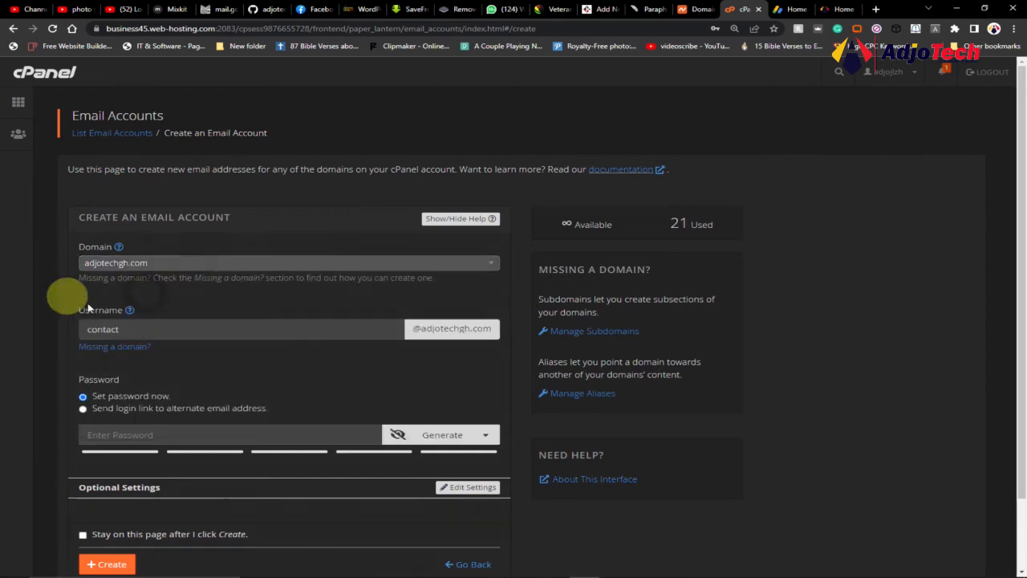
# - Auto-generate a strong password twice (strength 97, above required 50) and mask it
pyautogui.scroll(-3)
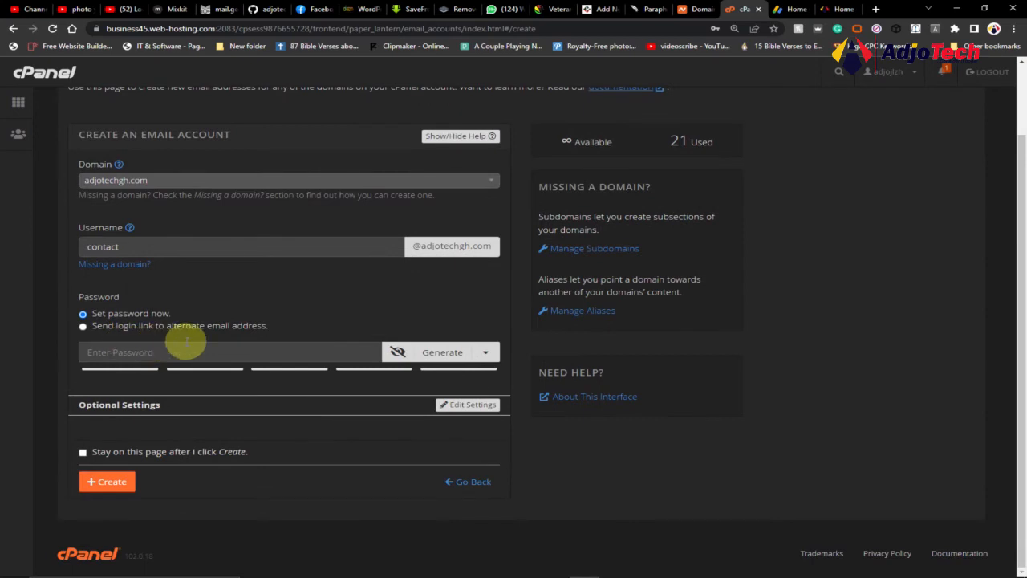
pyautogui.moveTo(225, 340)
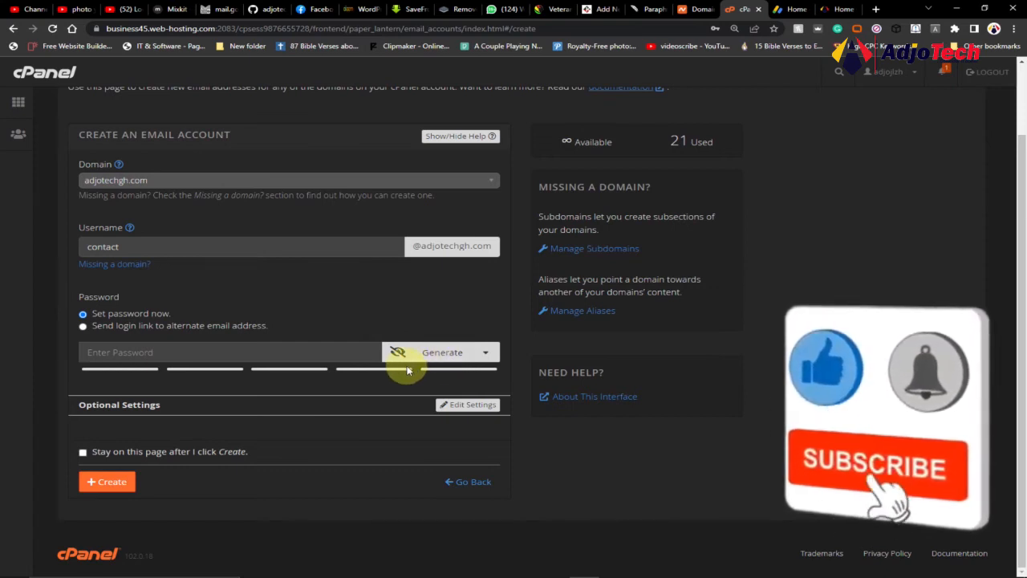
pyautogui.click(443, 353)
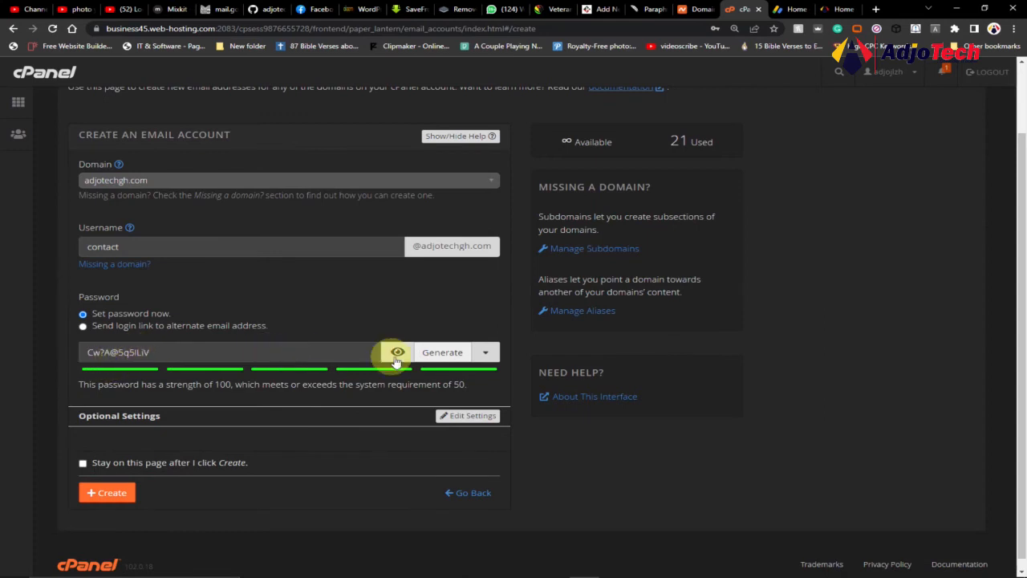
pyautogui.click(398, 353)
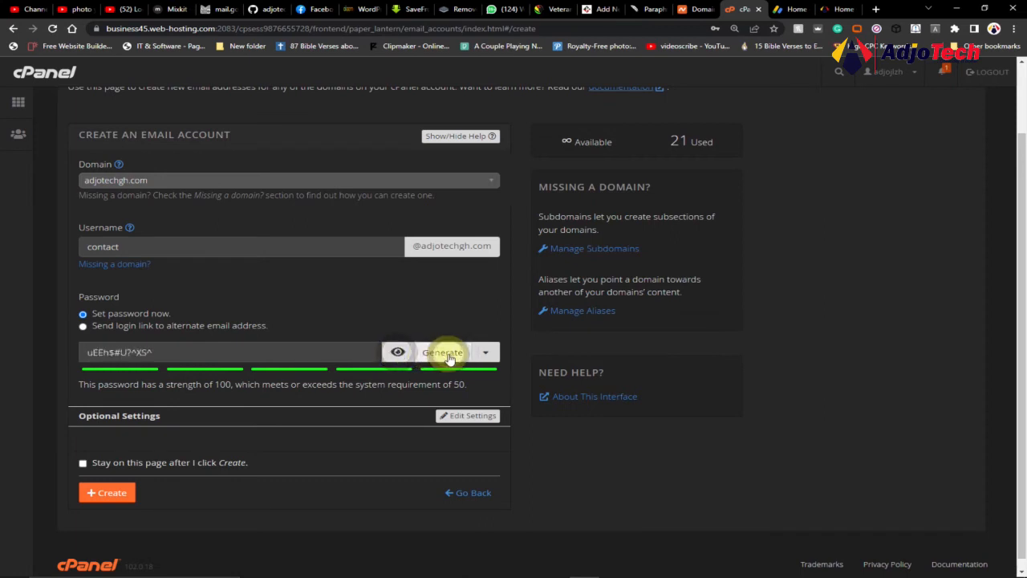
pyautogui.click(399, 352)
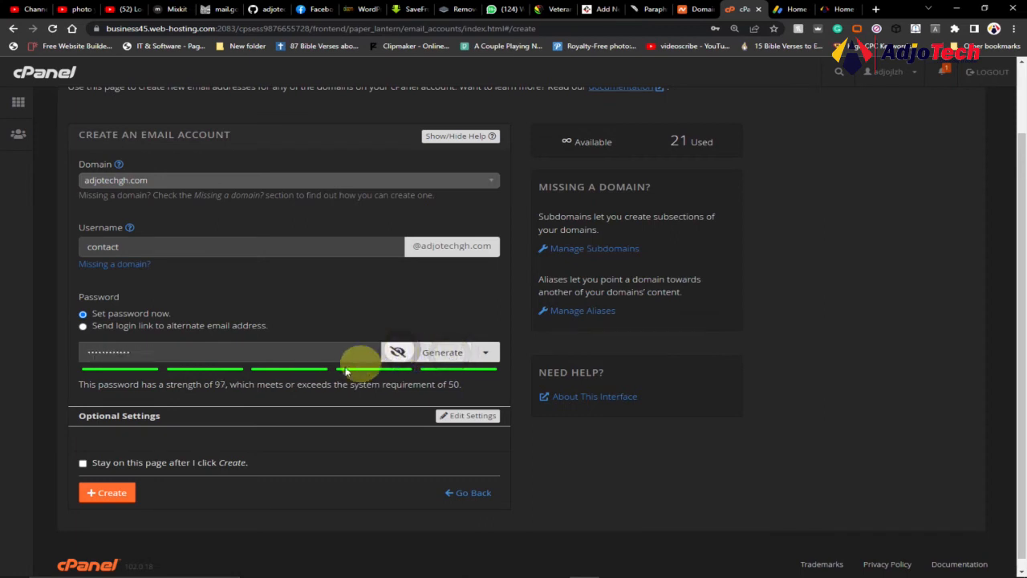
pyautogui.moveTo(398, 384)
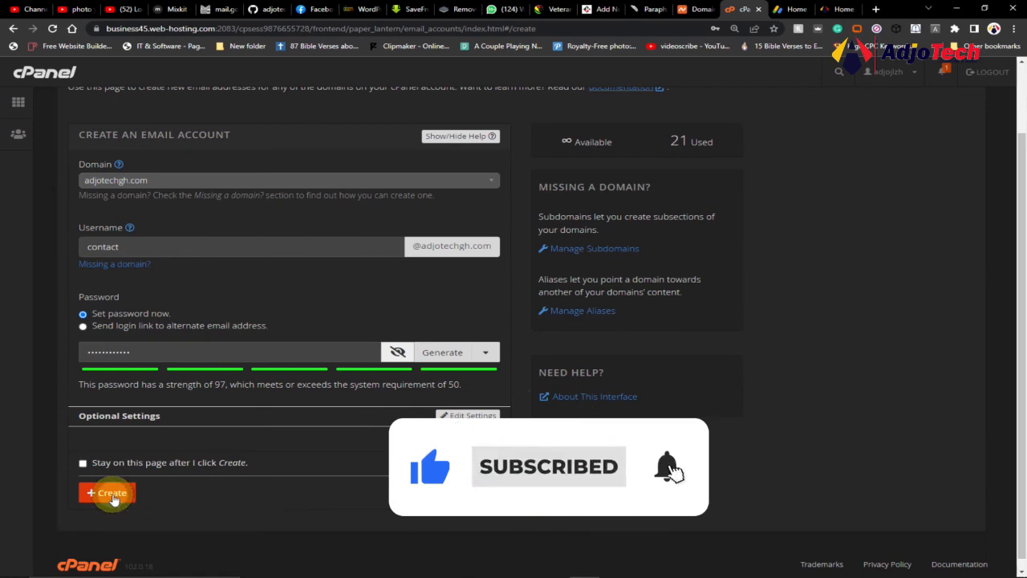
# - Create the account, confirm contact is listed with 22 used, and return to cPanel home
pyautogui.click(108, 491)
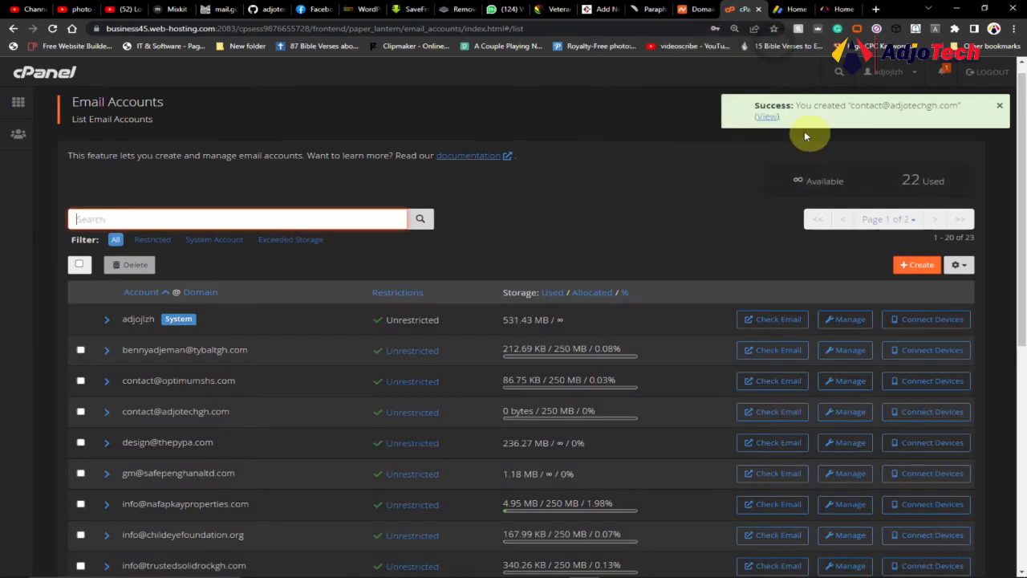
pyautogui.moveTo(848, 106)
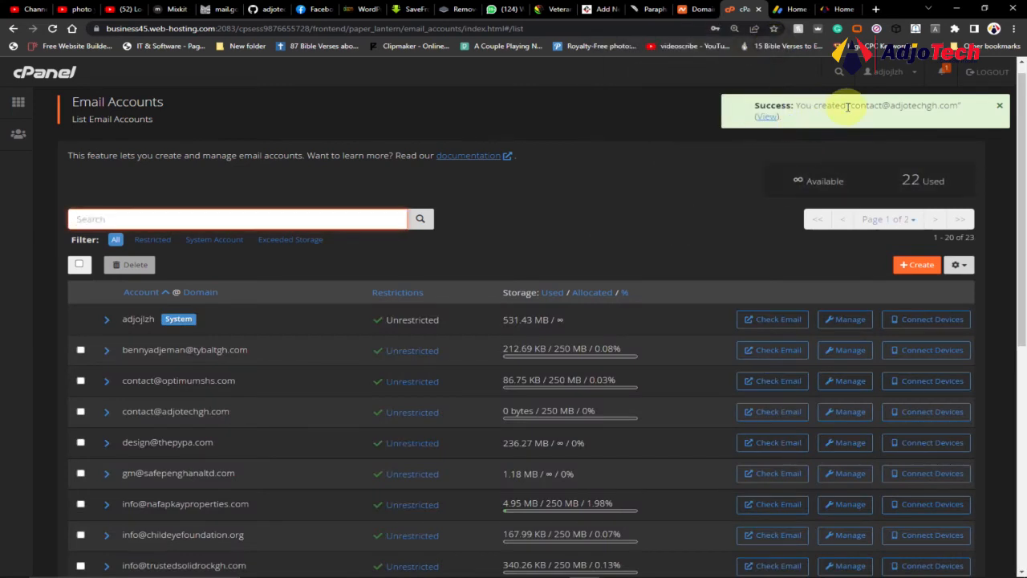
pyautogui.moveTo(953, 109)
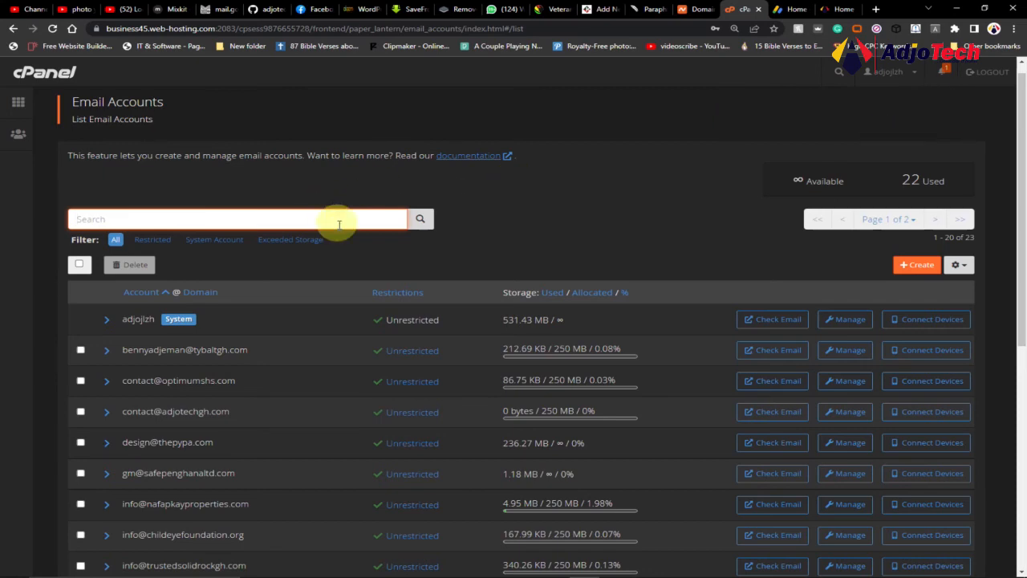
pyautogui.scroll(-3)
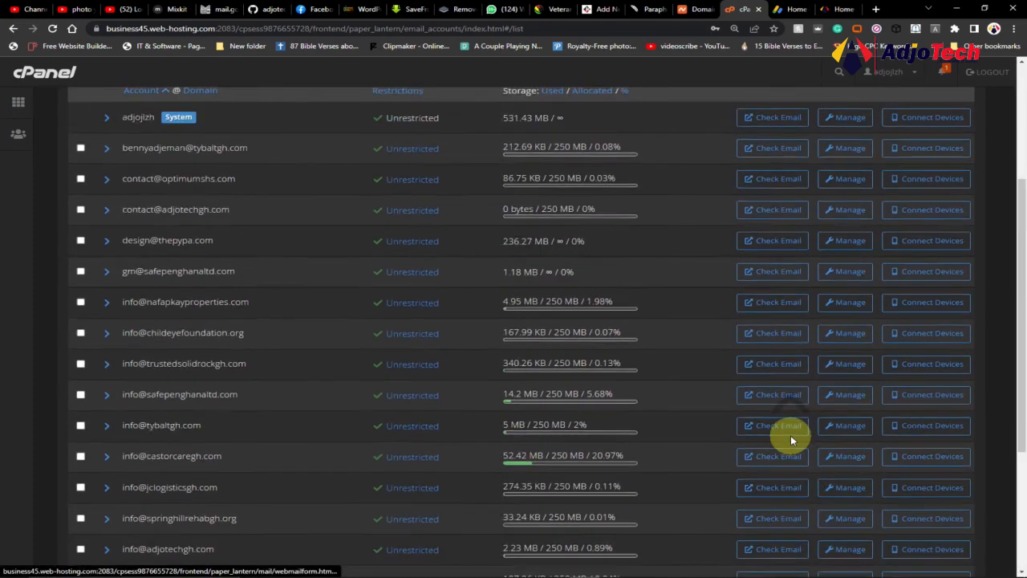
pyautogui.scroll(3)
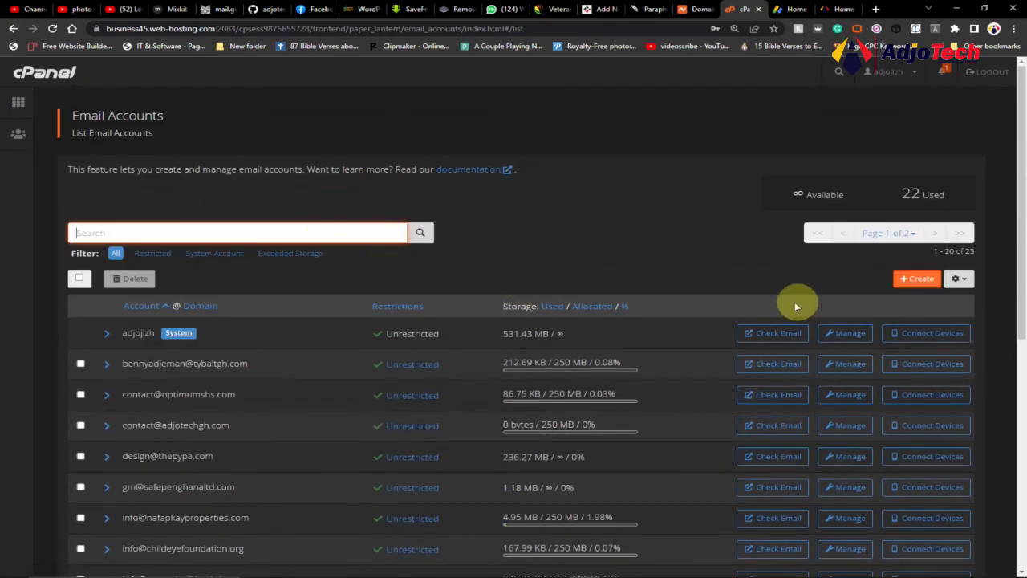
pyautogui.moveTo(575, 195)
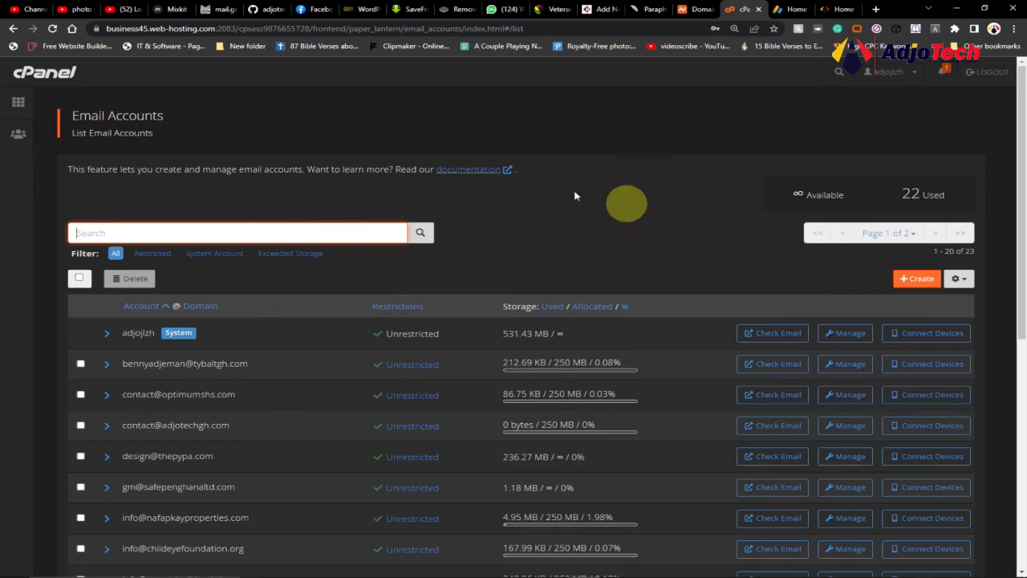
pyautogui.moveTo(658, 247)
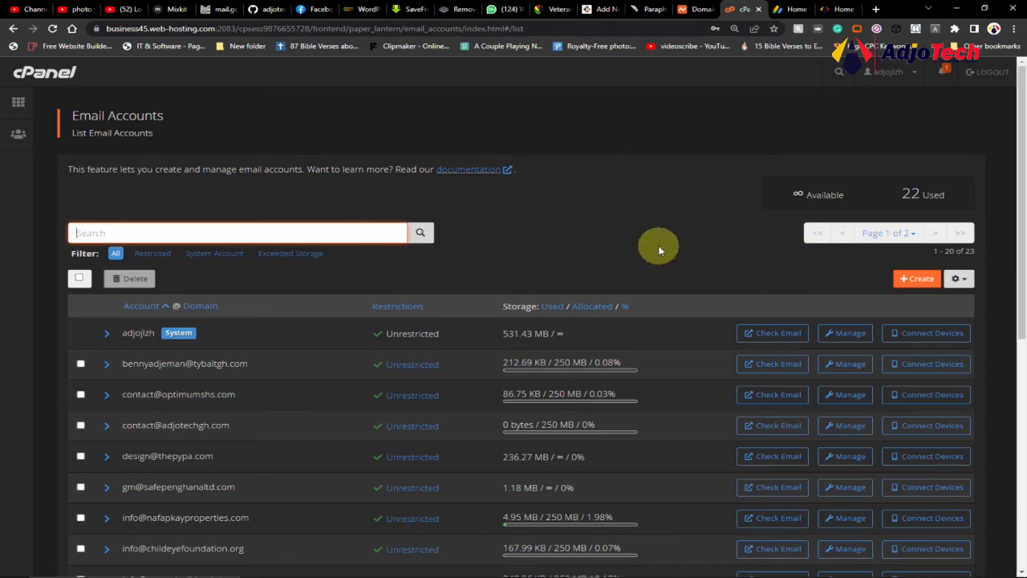
pyautogui.scroll(-3)
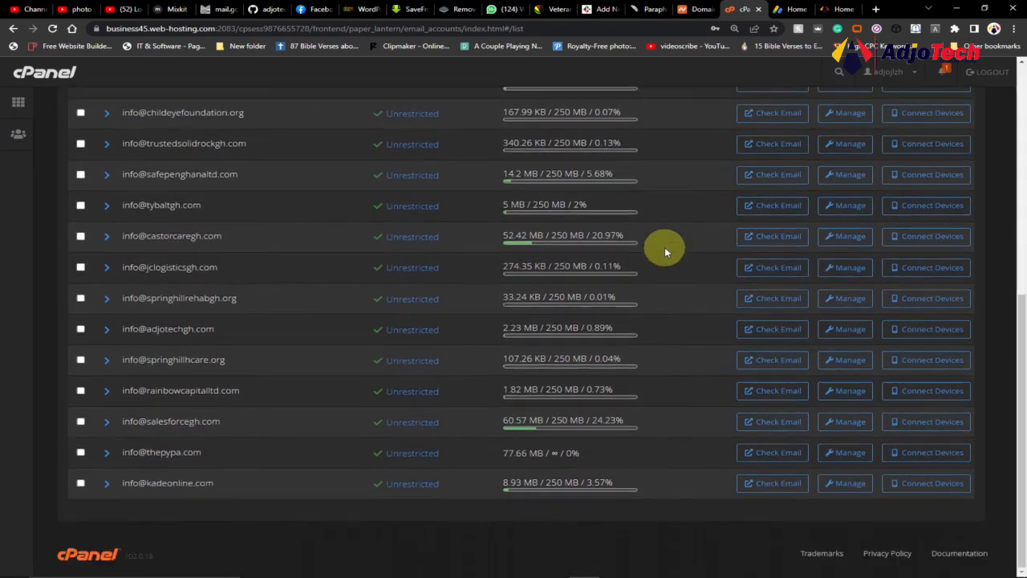
pyautogui.scroll(3)
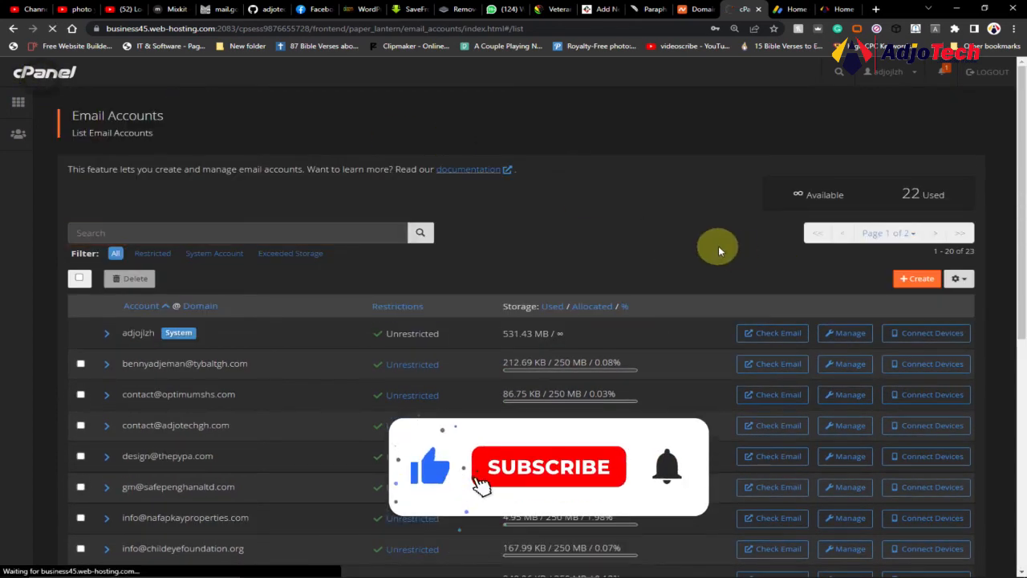
pyautogui.click(17, 102)
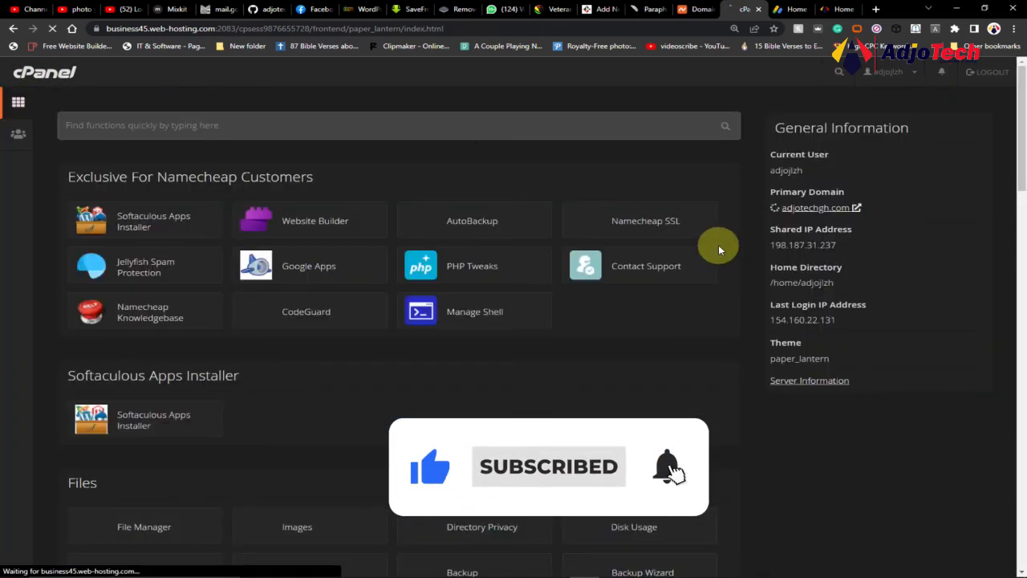